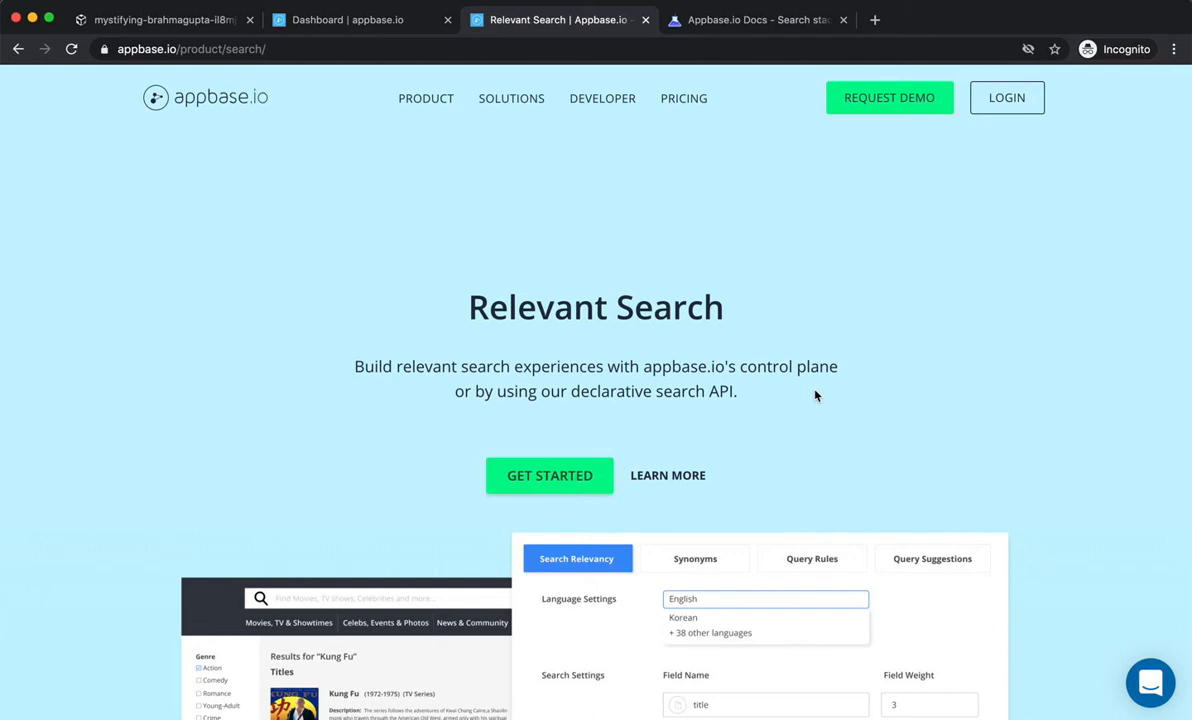
Scroll until the Search Relevancy dashboard screenshot with language, field weights and aggregation options is fully visible
scroll("down", 3)
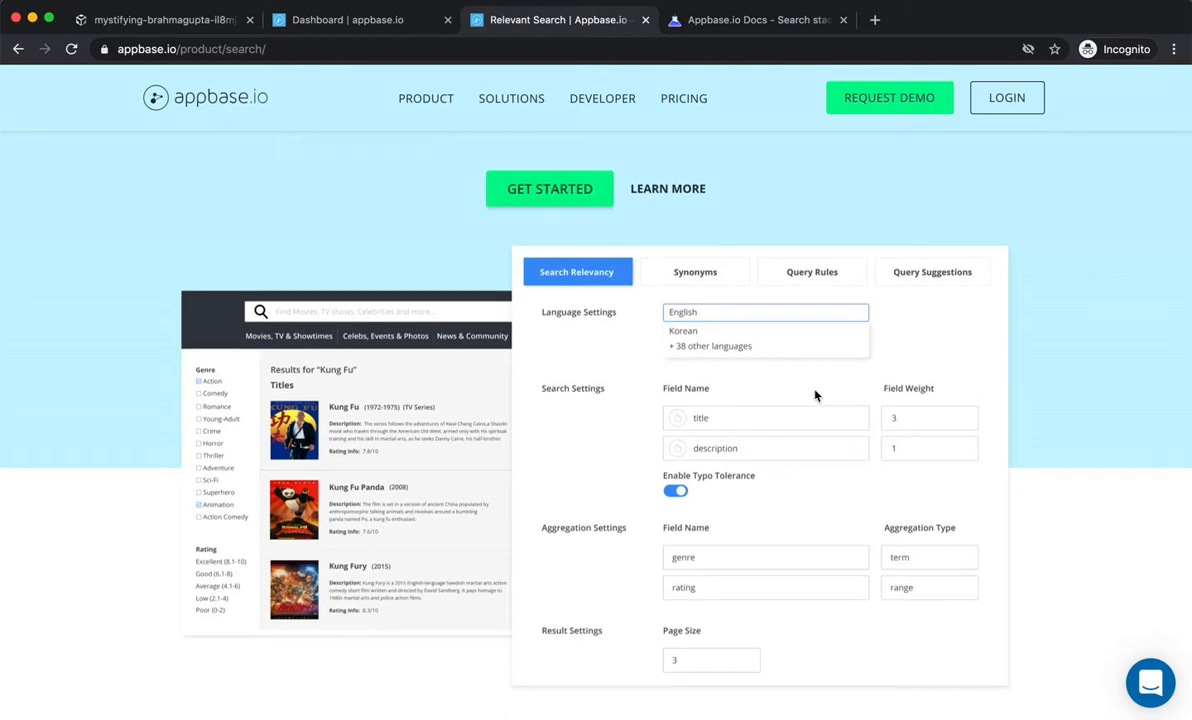
Scroll through Language Settings and Search Settings until the Set Synonyms section appears
scroll("down", 3)
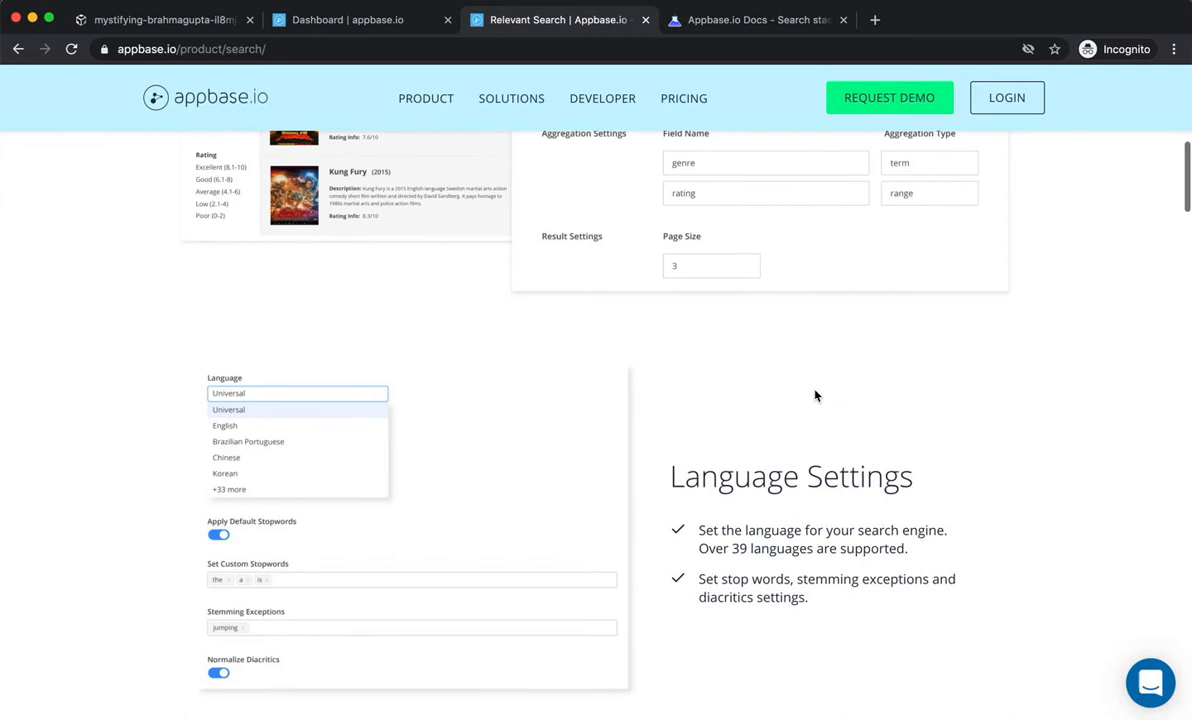
scroll("down", 3)
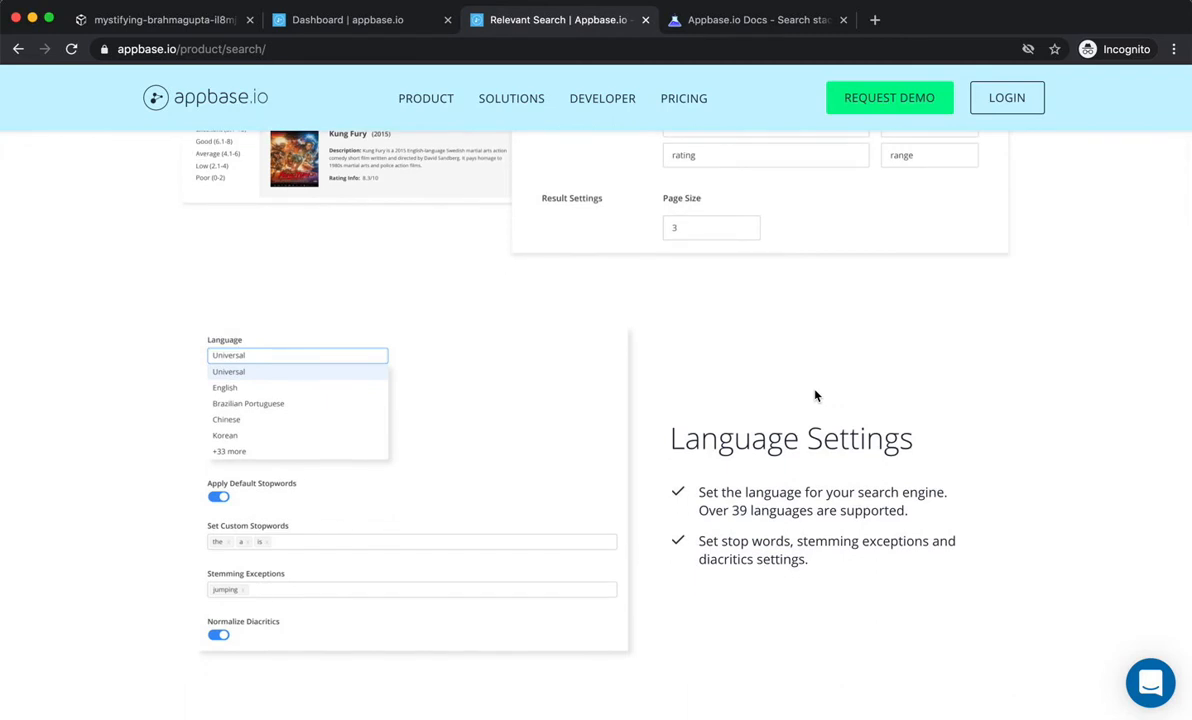
scroll("down", 3)
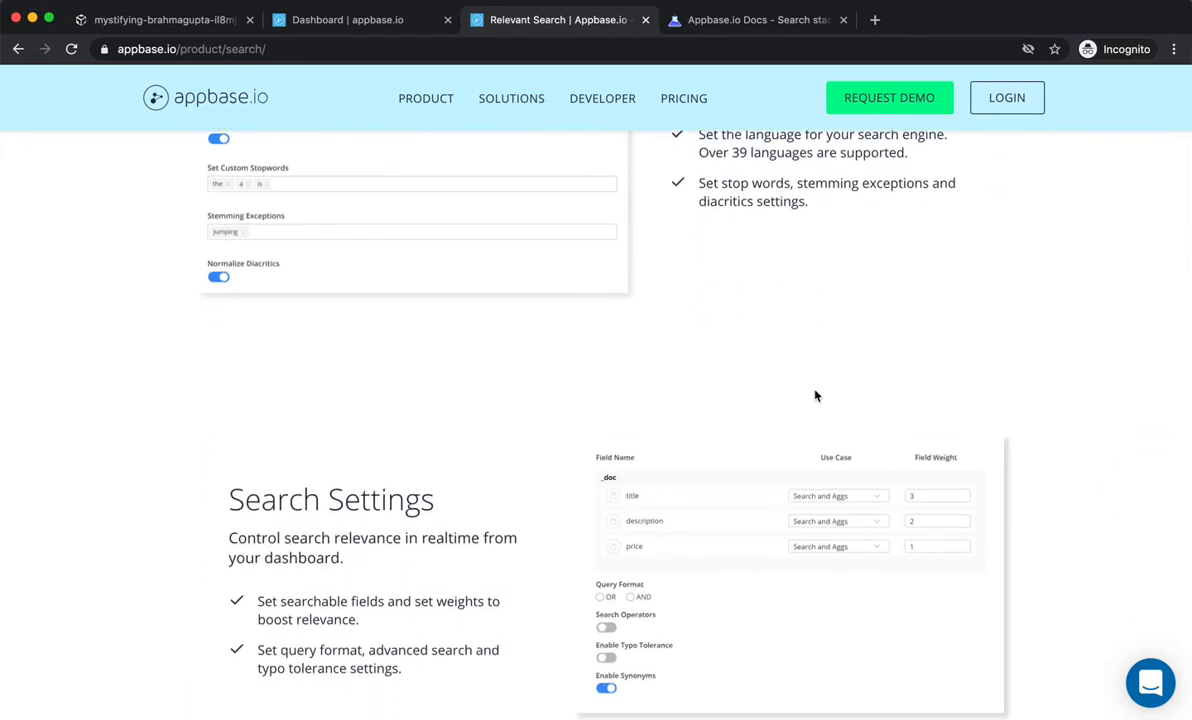
scroll("down", 3)
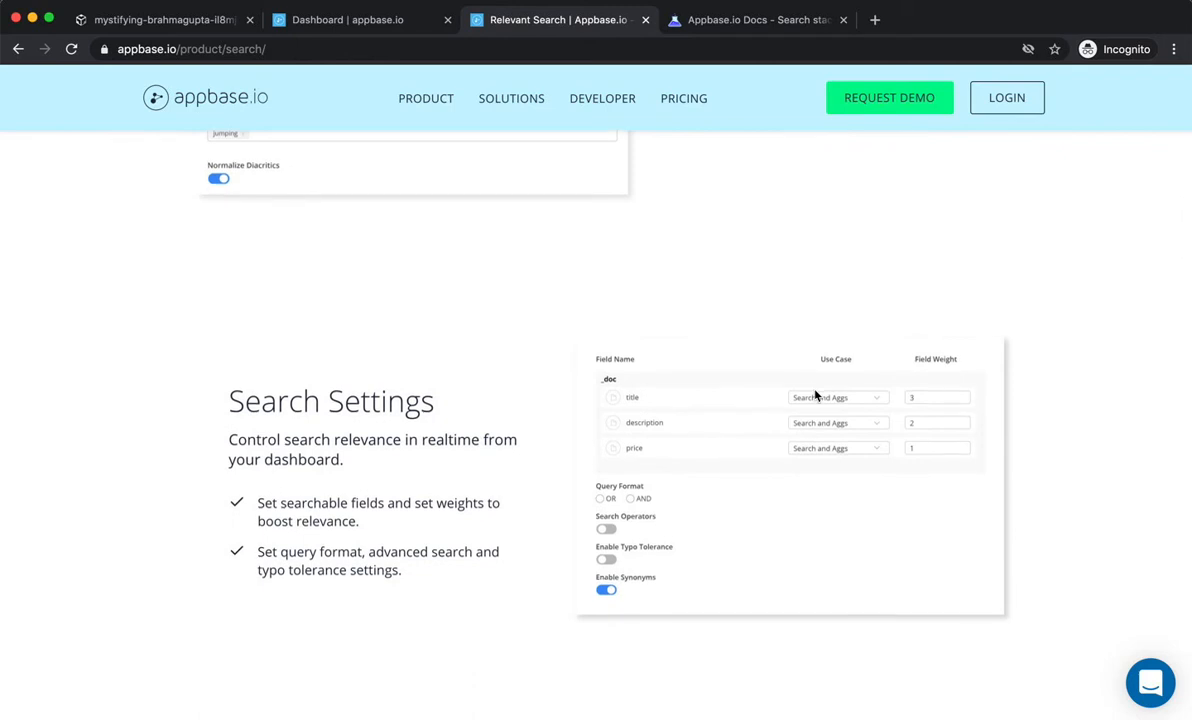
scroll("down", 3)
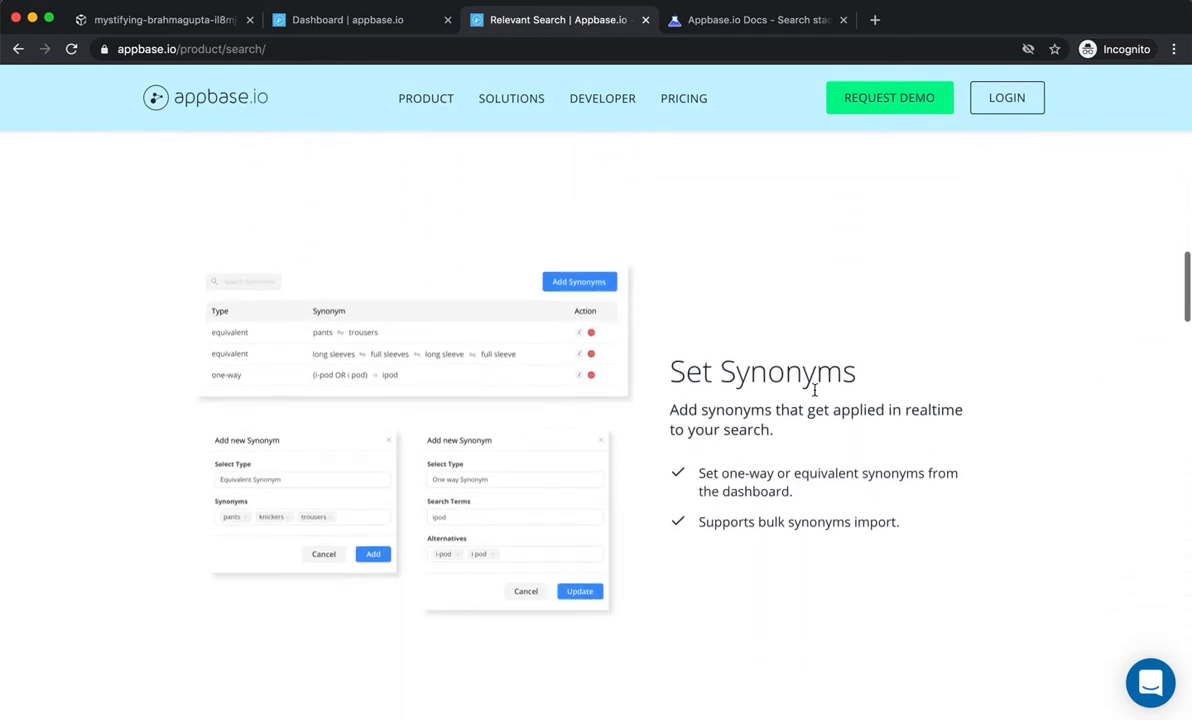
Scroll past Aggregation Settings and Result Settings until Index Settings shows with Query Rules beginning below
scroll("down", 3)
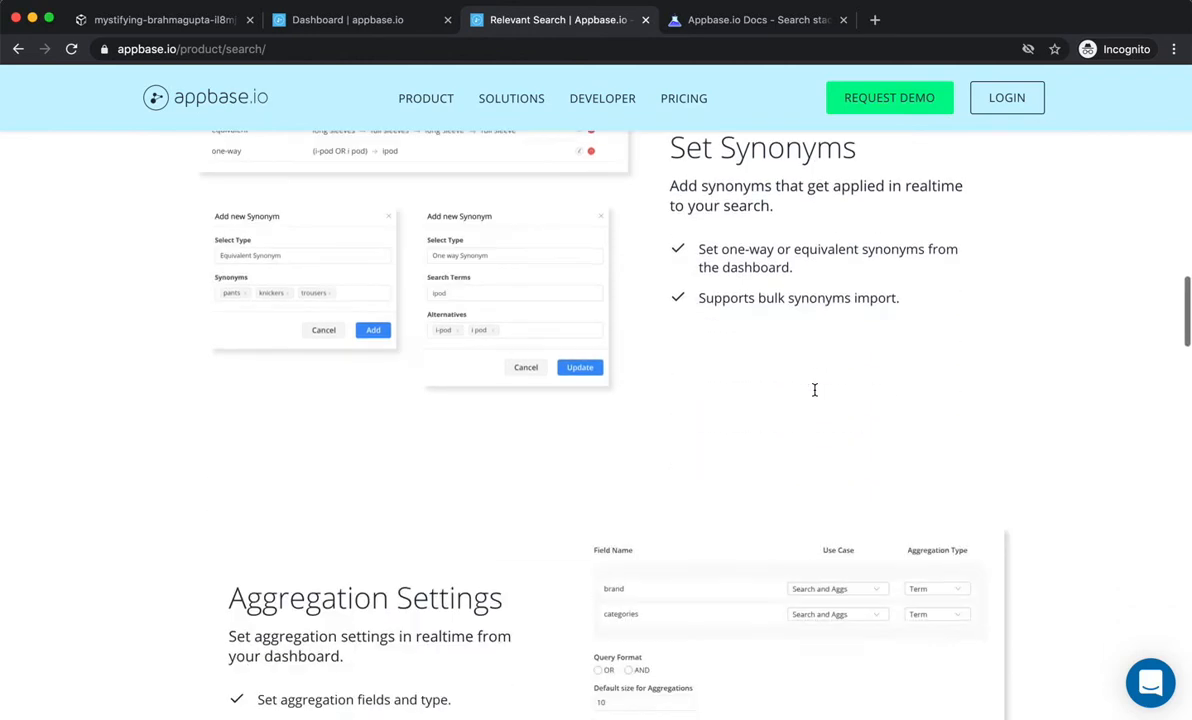
scroll("down", 3)
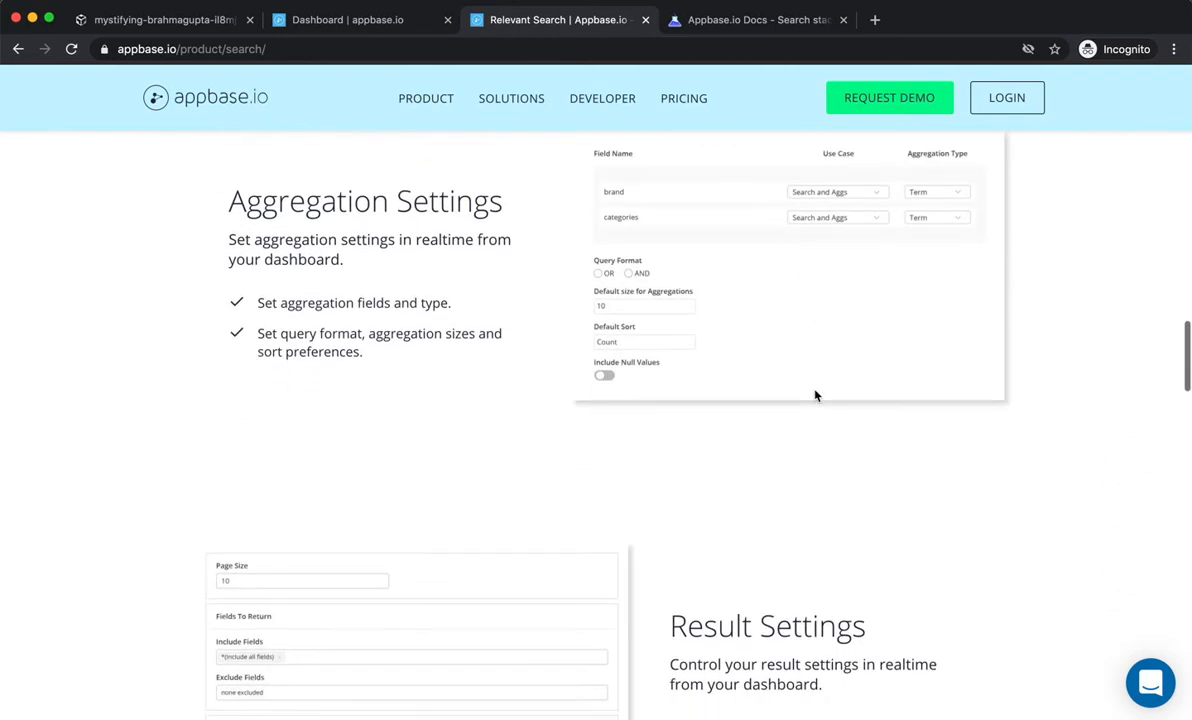
scroll("down", 3)
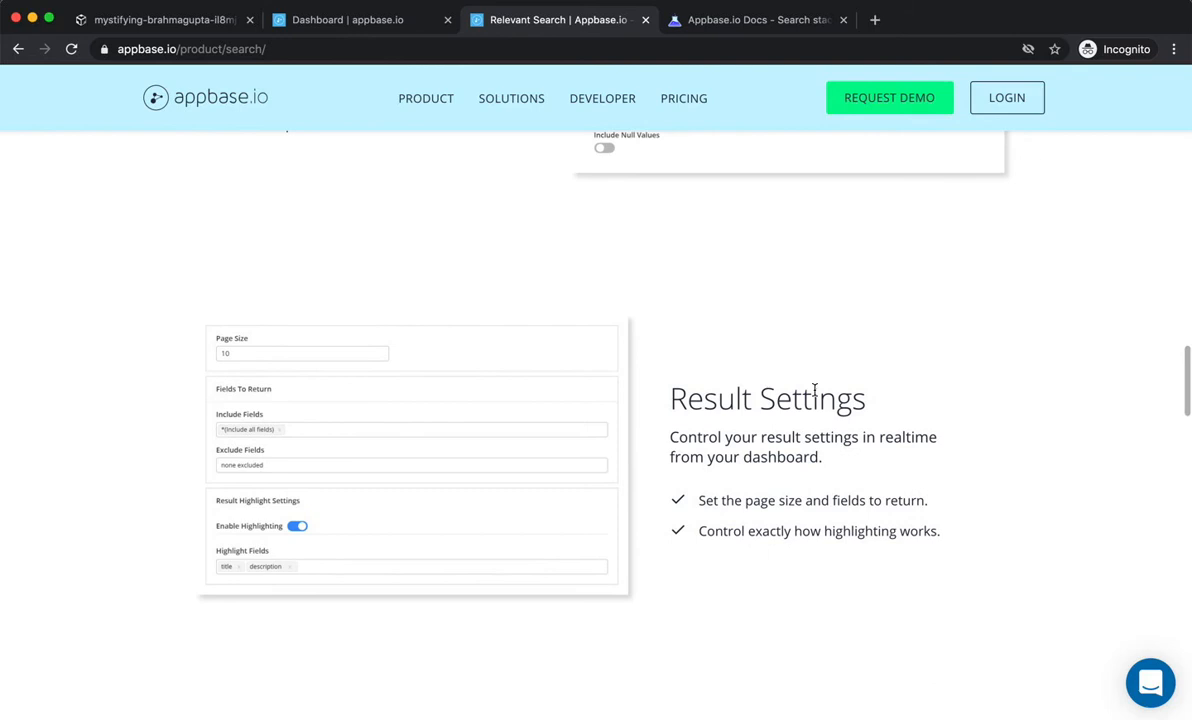
scroll("down", 3)
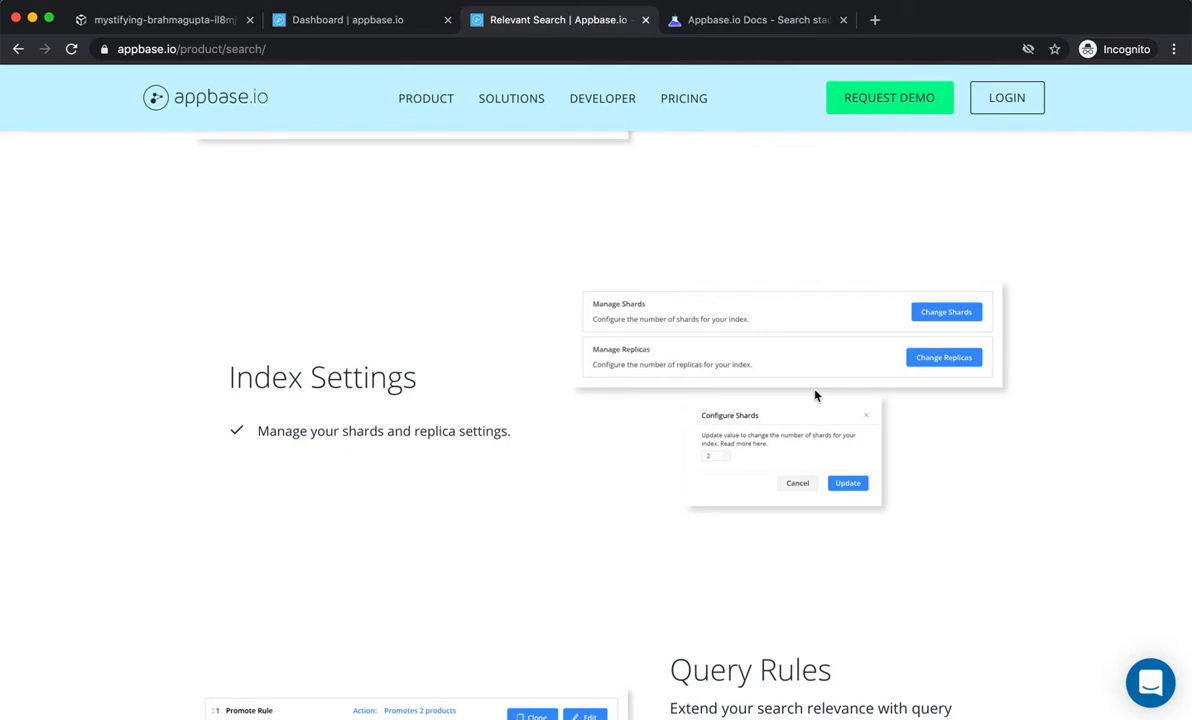
Scroll until the Query Rules section listing promote, facet and query-enhancement rules is fully in view
scroll("down", 3)
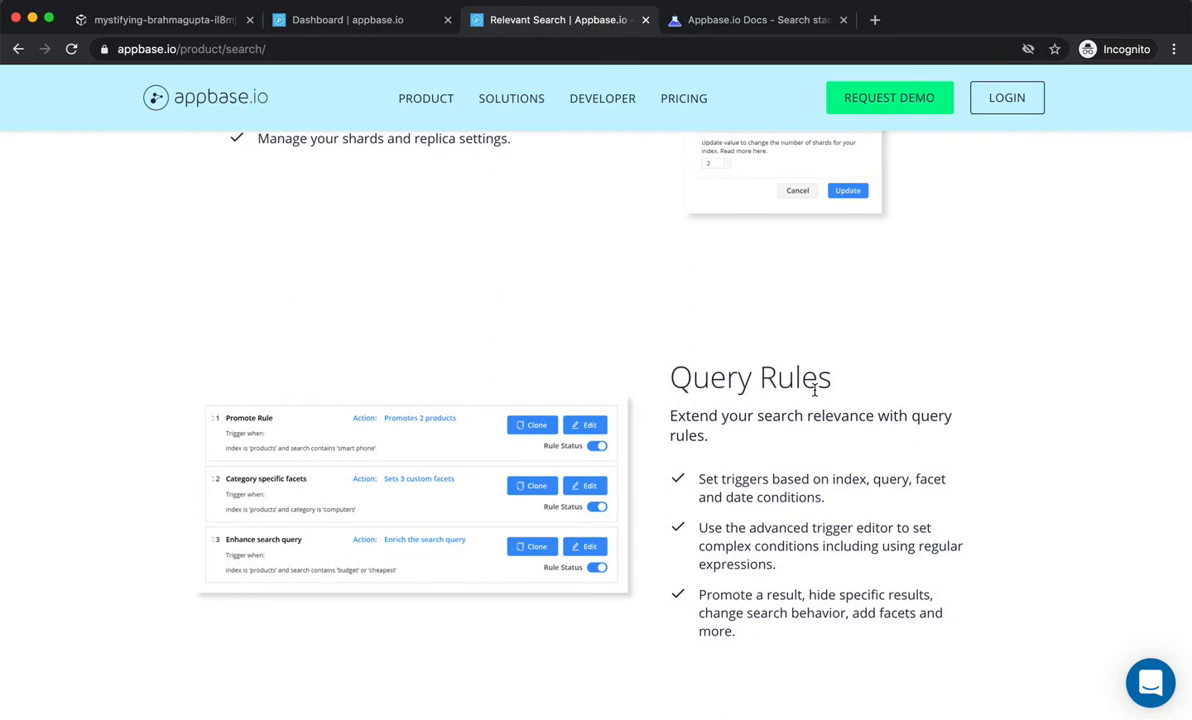
scroll("down", 3)
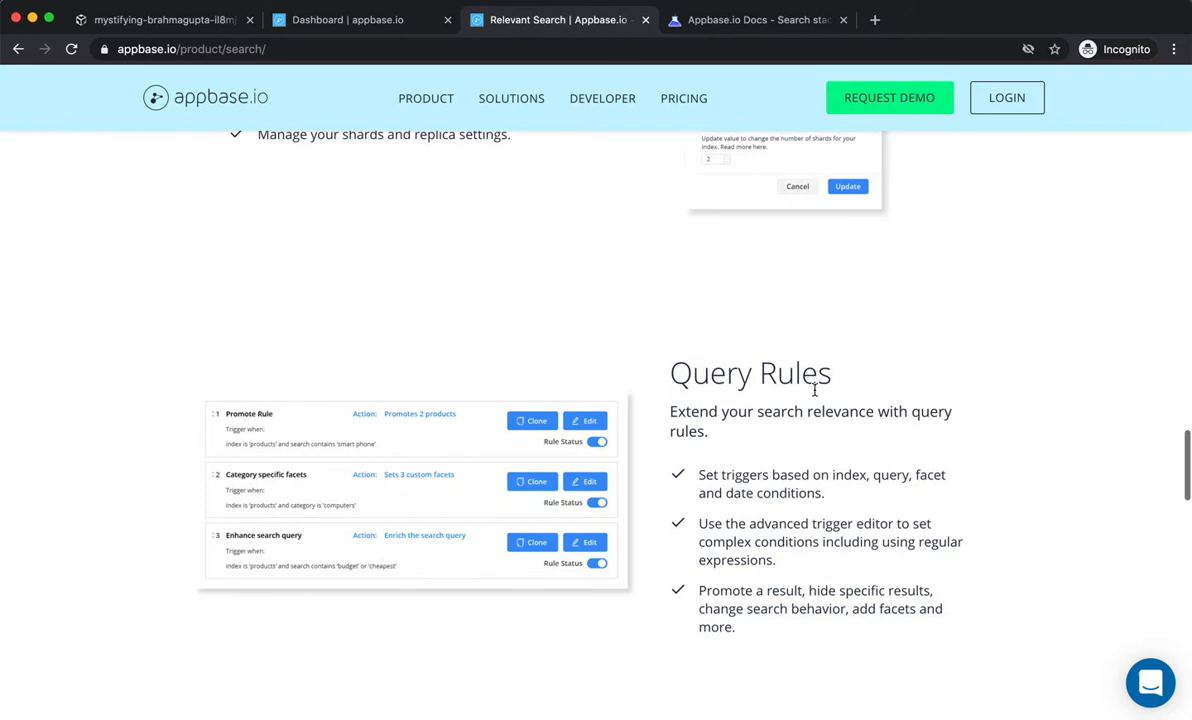
scroll("down", 3)
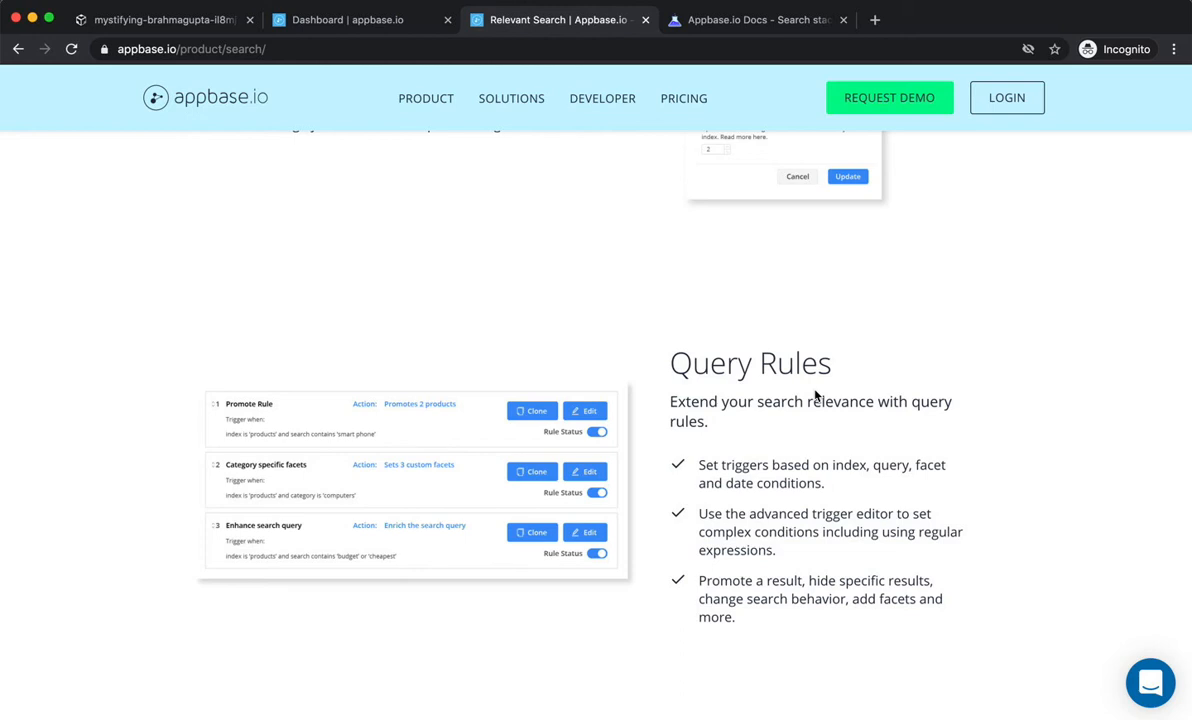
Scroll past the Functions section to the Build and test search visually section
scroll("down", 3)
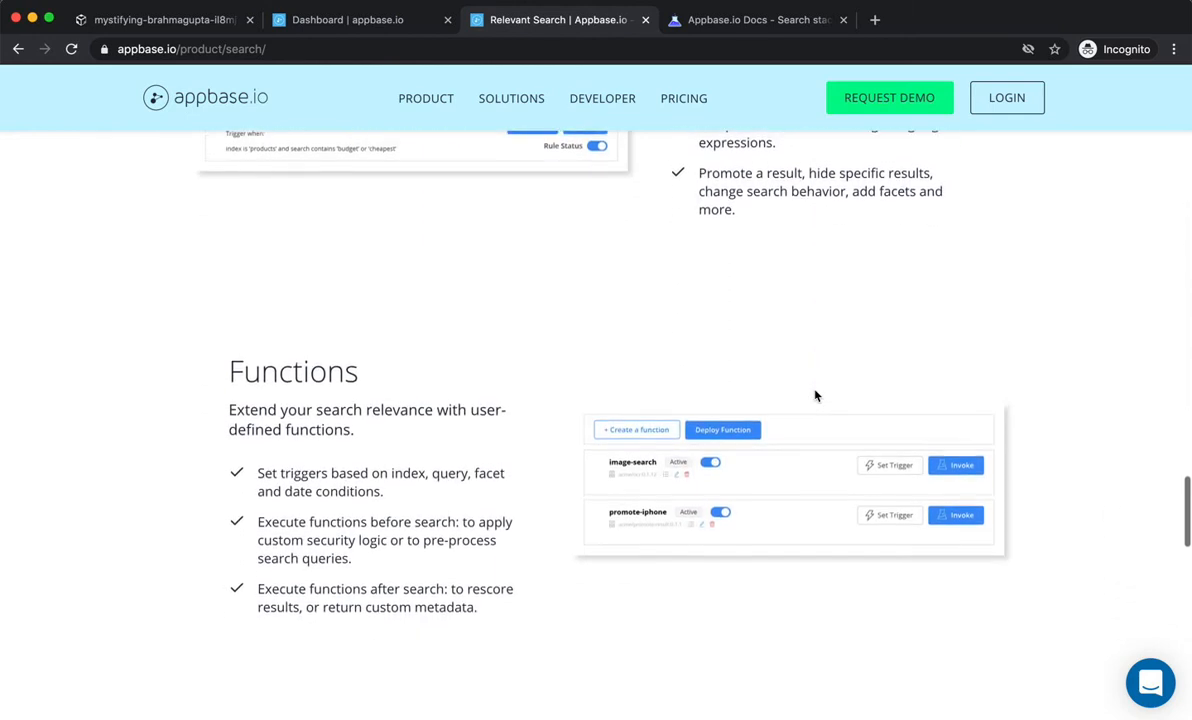
scroll("down", 3)
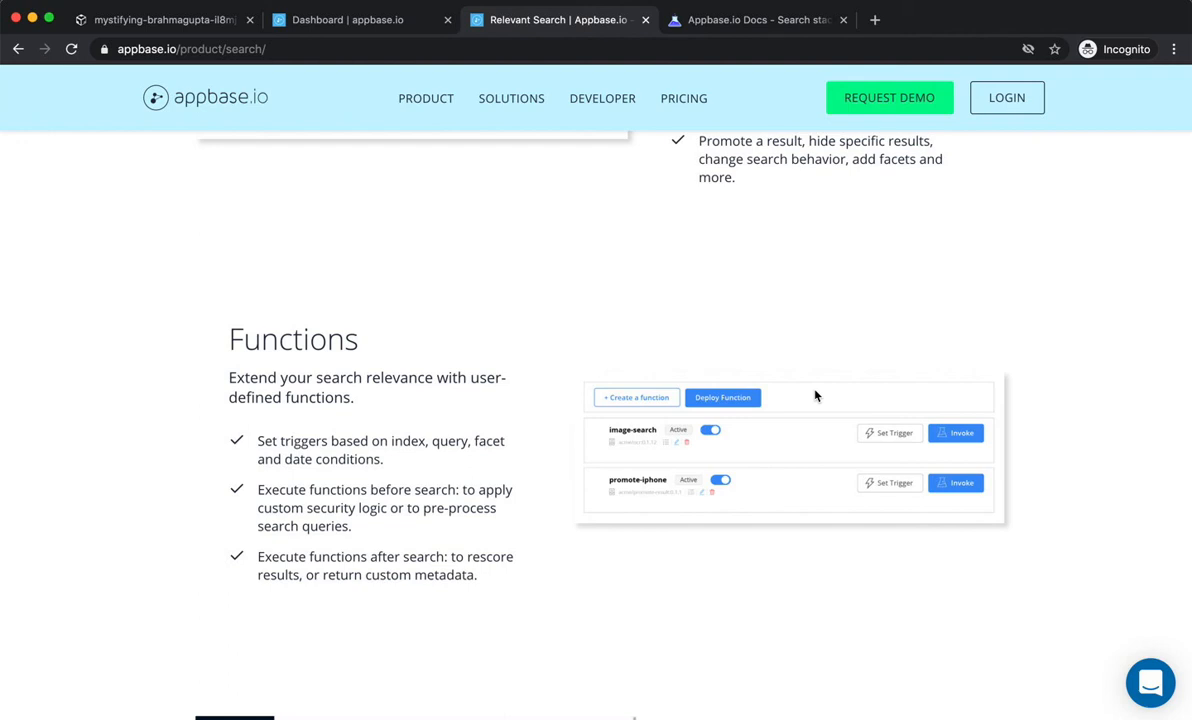
scroll("down", 3)
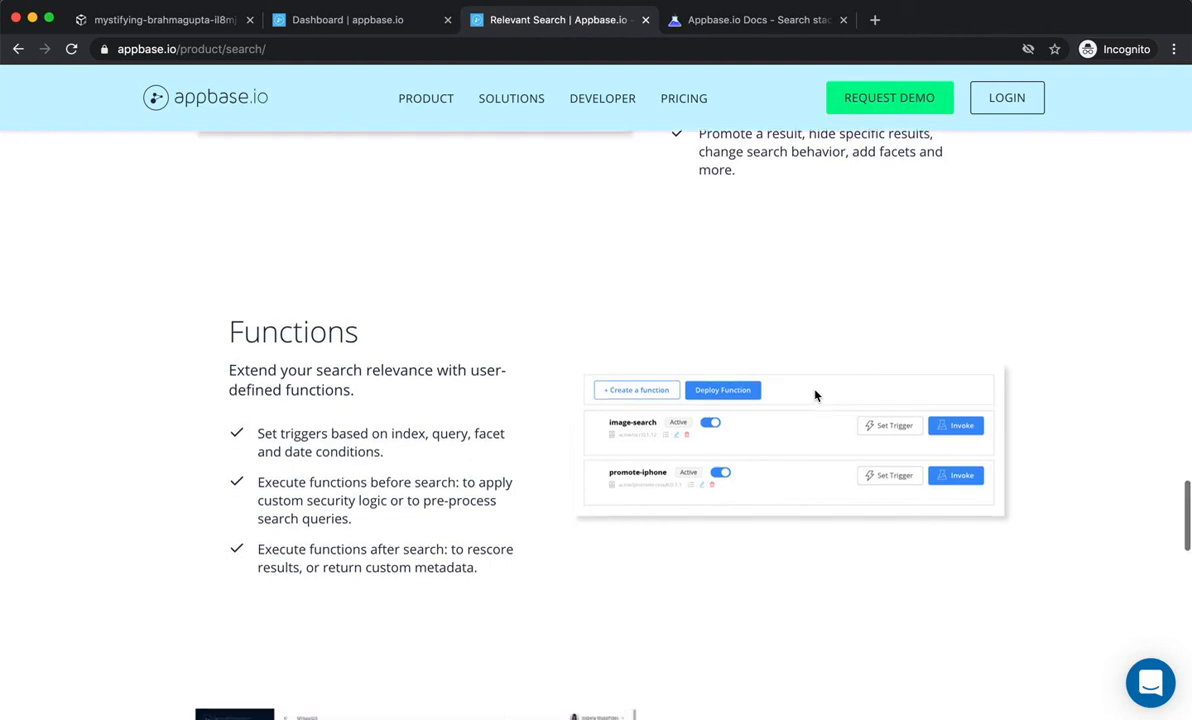
scroll("down", 3)
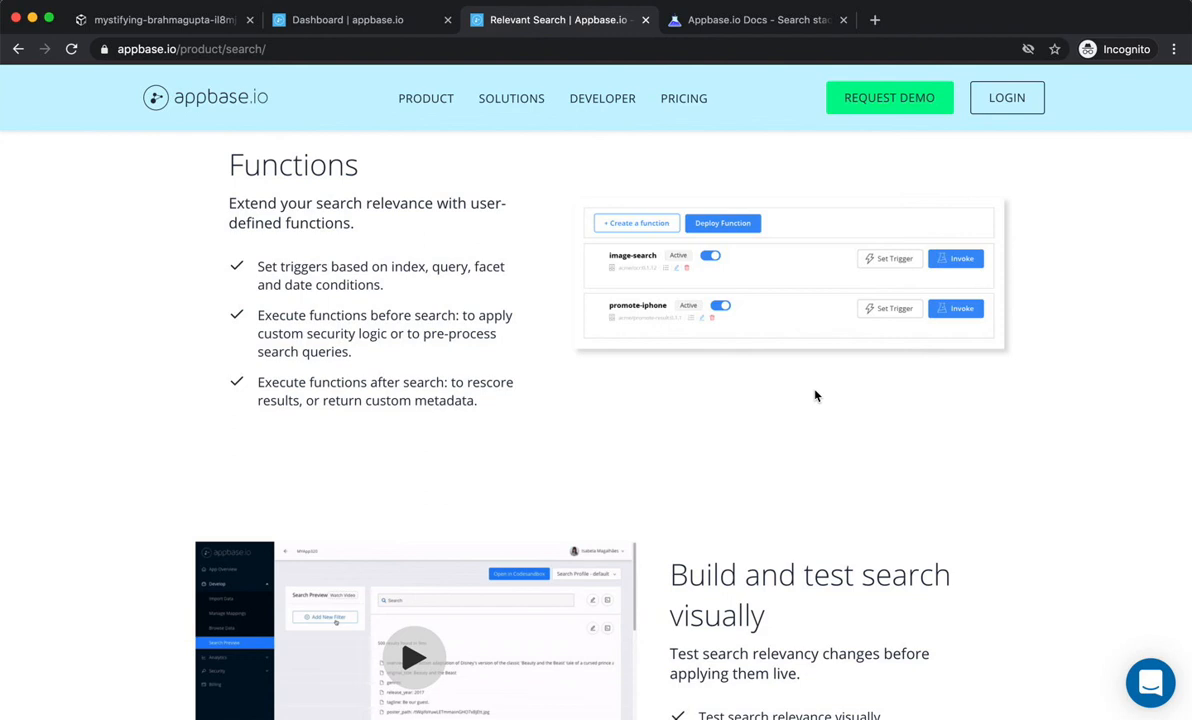
scroll("down", 3)
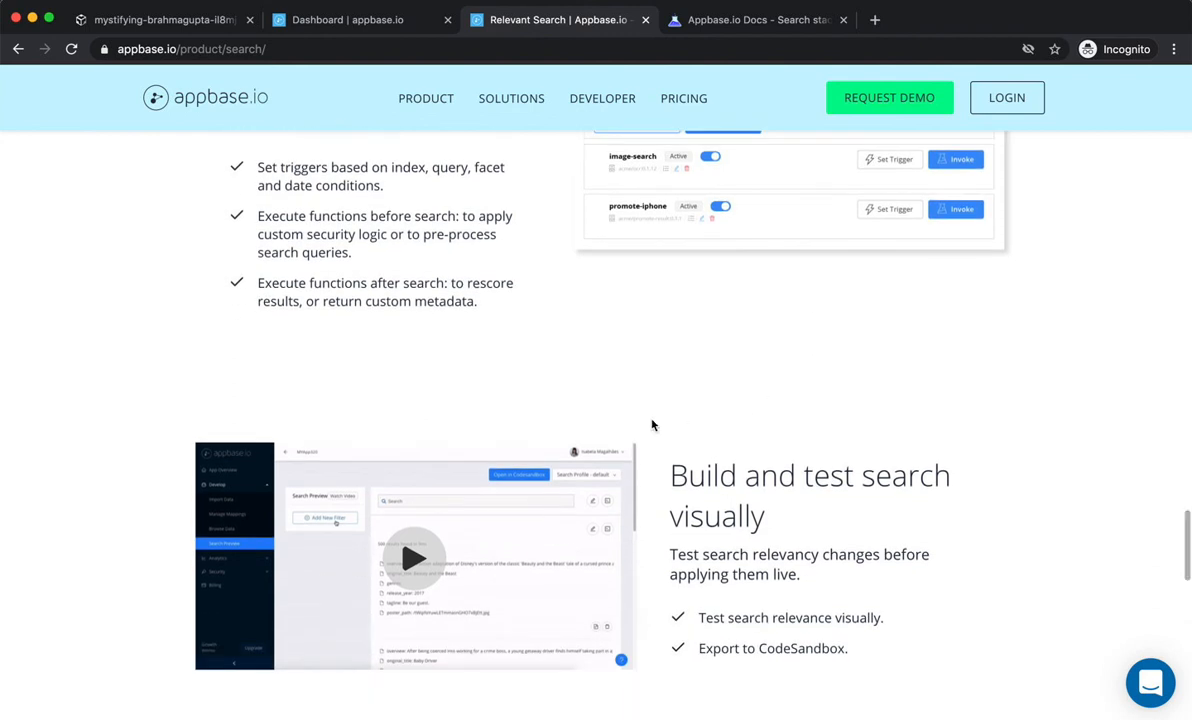
Start the visual search testing demo video playing
left_click(412, 556)
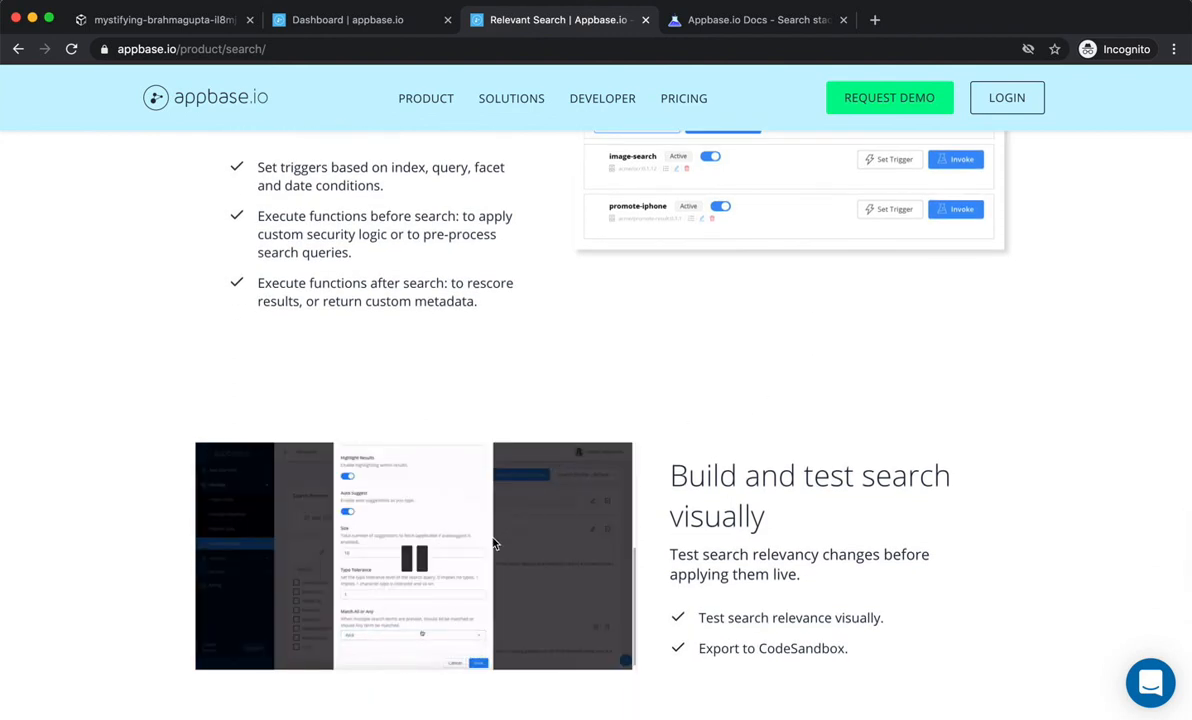